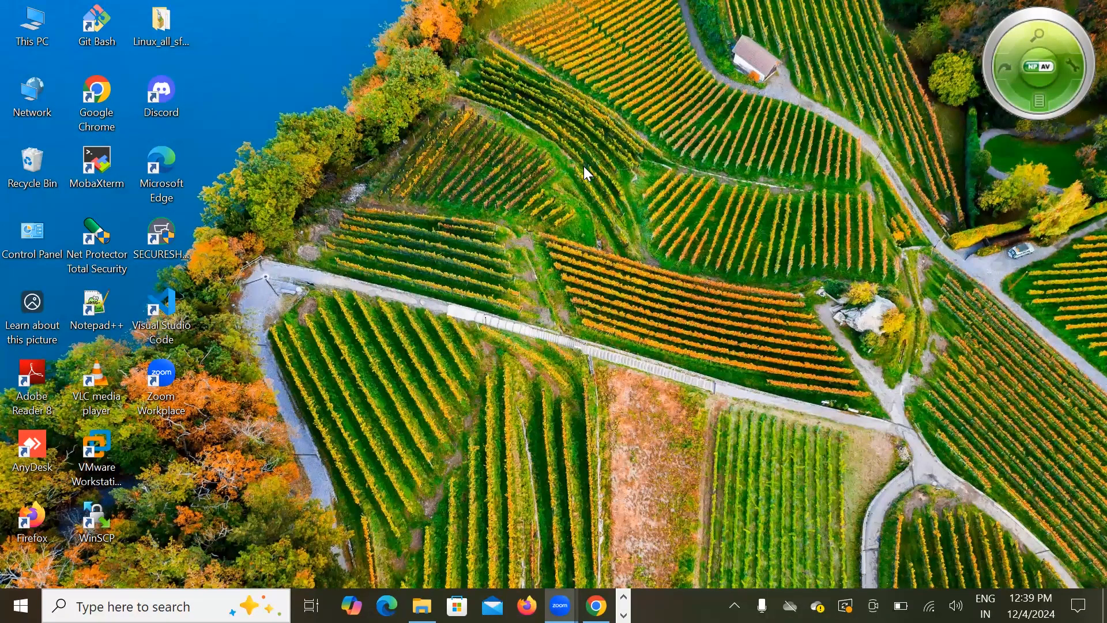
{"action": "mouse_move", "coordinate": [355, 149]}
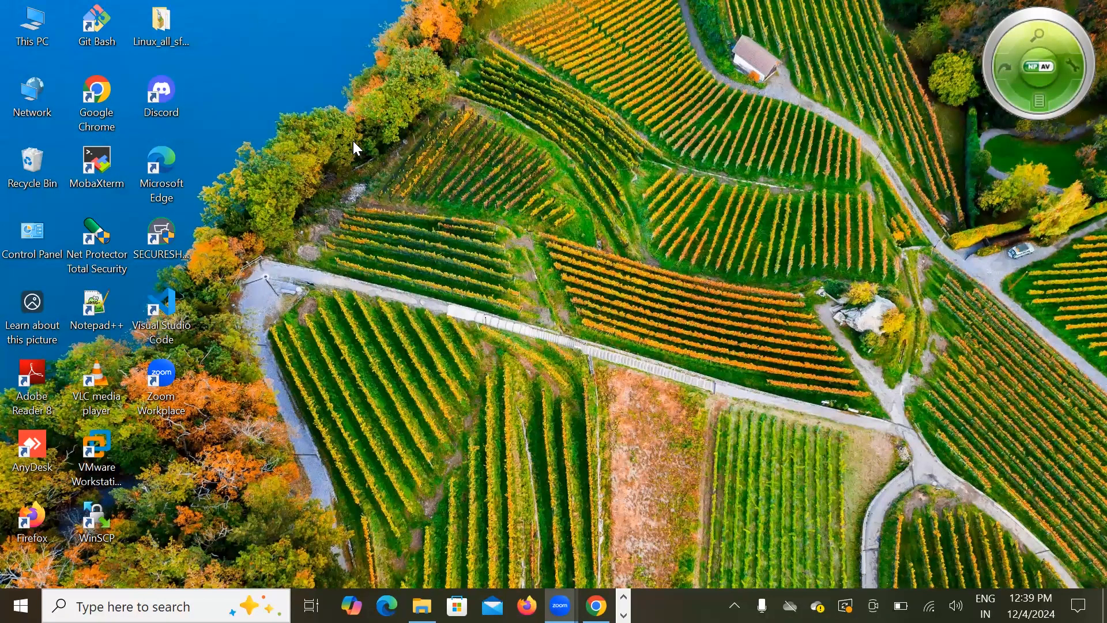
{"action": "mouse_move", "coordinate": [20, 605]}
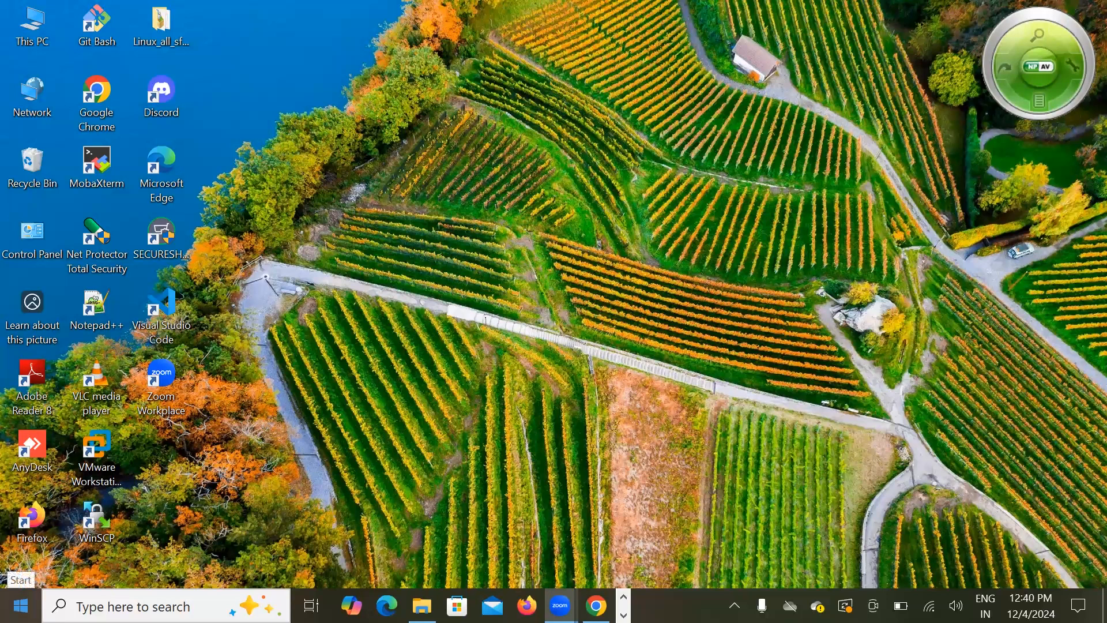
Step: Launch Anaconda Prompt from the Anaconda (anaconda3) group in the Start menu
{"action": "left_click", "coordinate": [14, 605]}
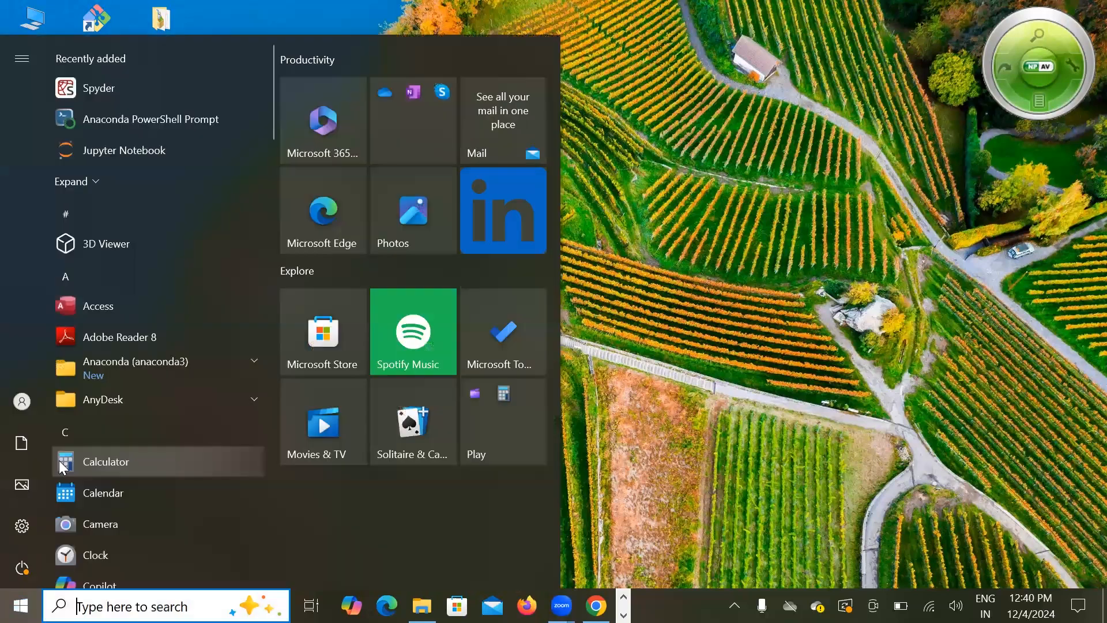
{"action": "mouse_move", "coordinate": [187, 370]}
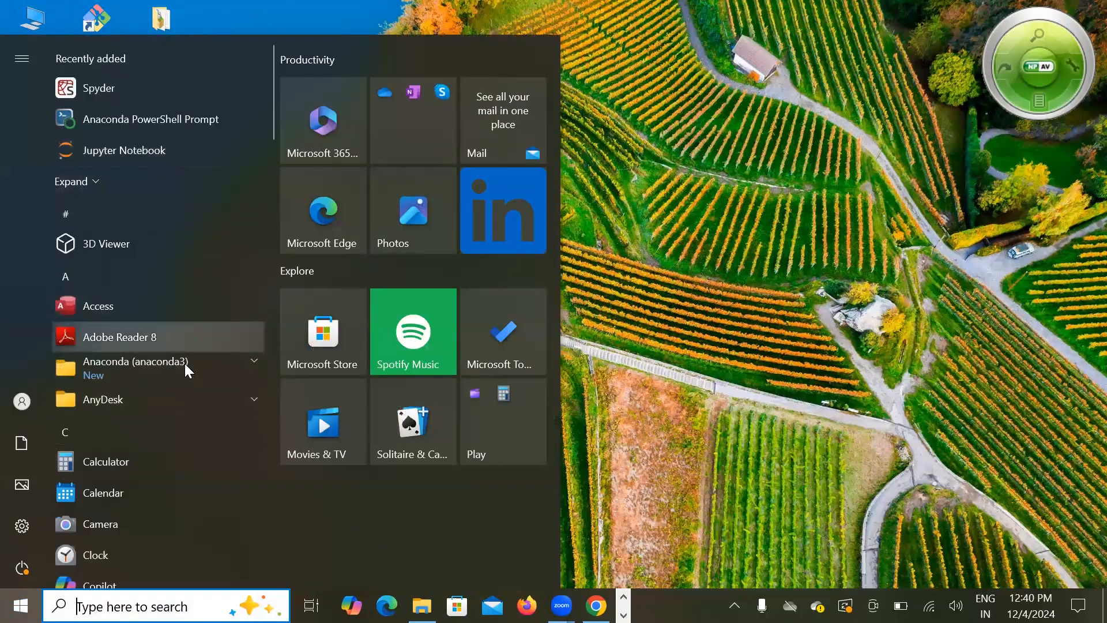
{"action": "mouse_move", "coordinate": [158, 366]}
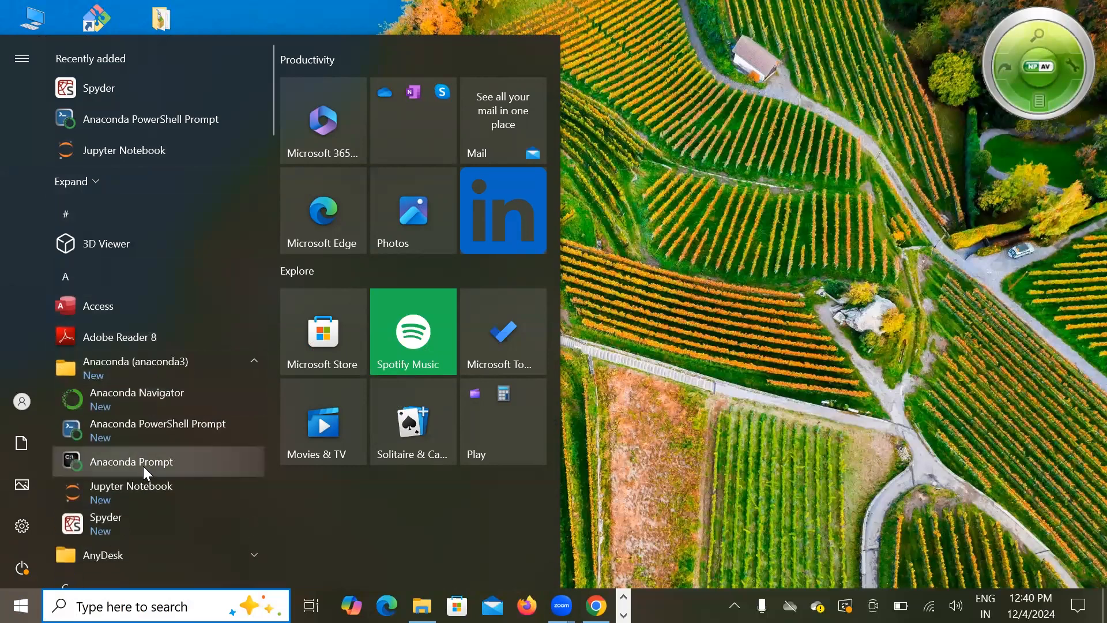
{"action": "left_click", "coordinate": [131, 461]}
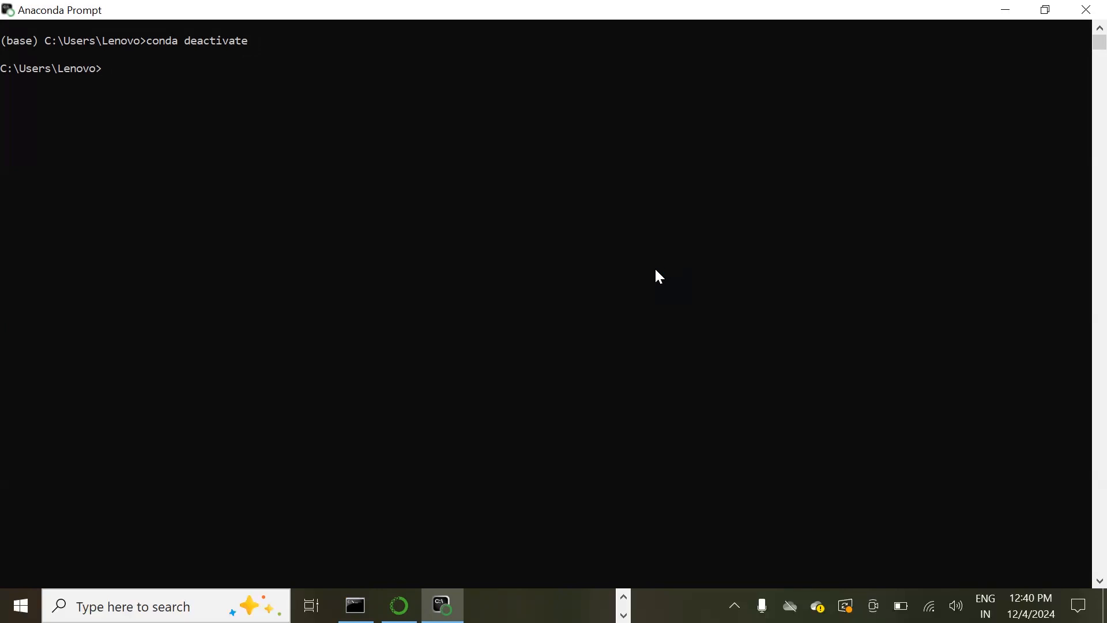
Step: Begin a new conda command at the deactivated user-directory prompt
{"action": "type", "text": "conda"}
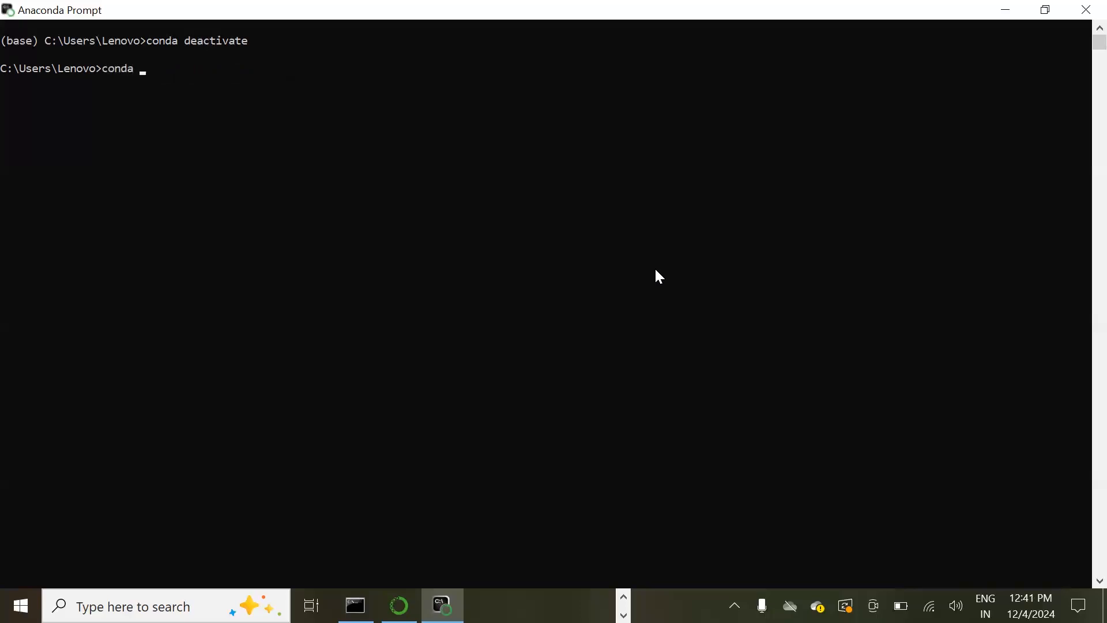
Step: Enter the command conda update anaconda-navigator at the prompt
{"action": "type", "text": "up"}
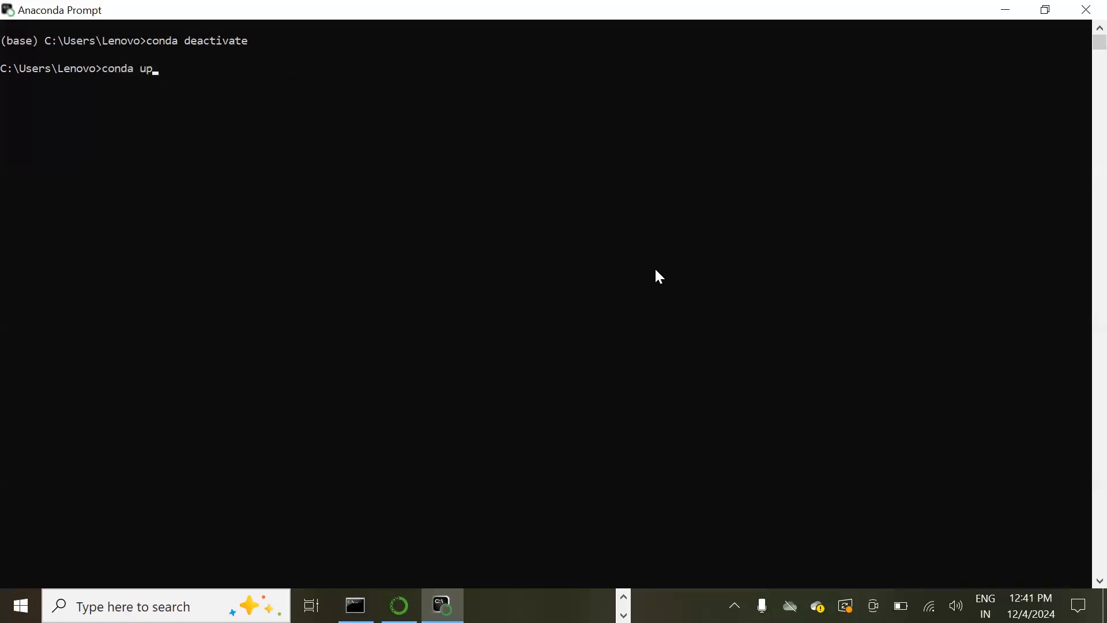
{"action": "type", "text": "date a"}
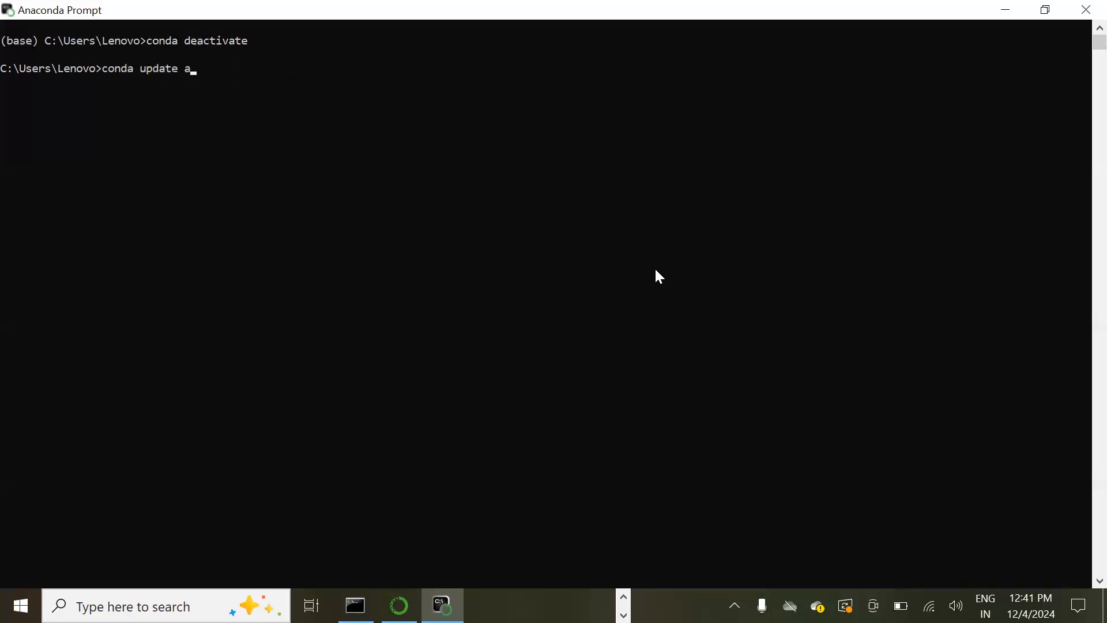
{"action": "type", "text": "nac"}
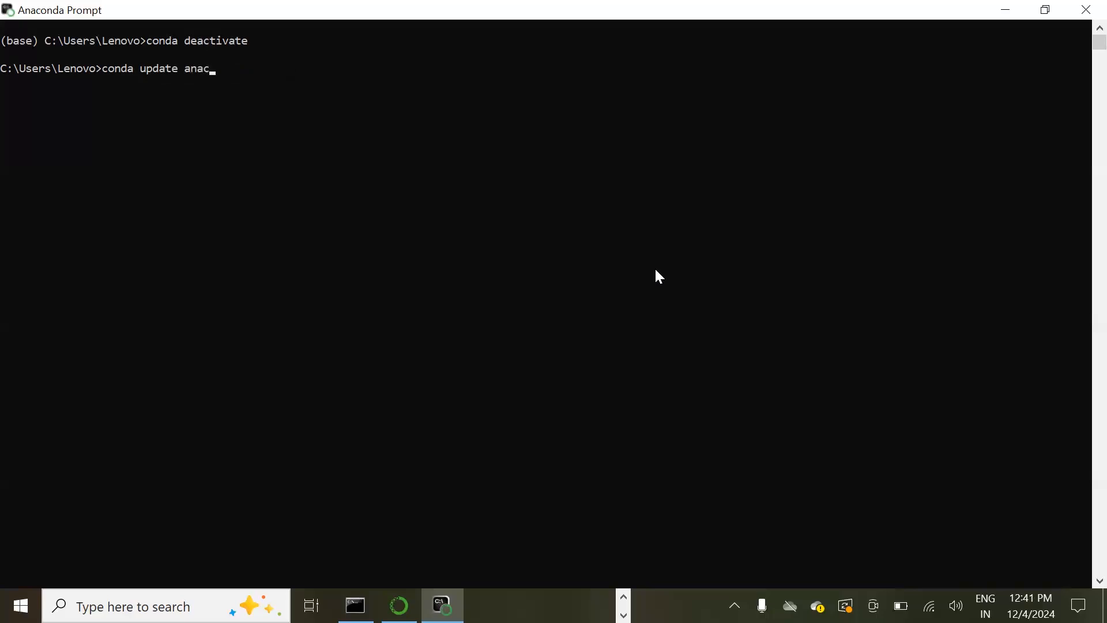
{"action": "type", "text": "onda-"}
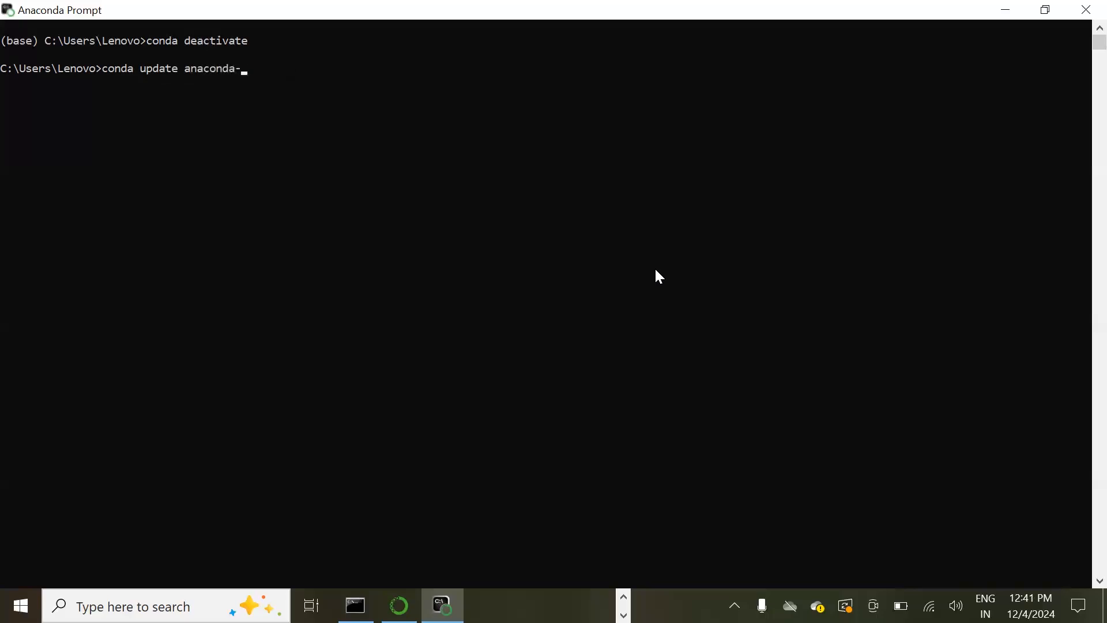
{"action": "type", "text": "navigator"}
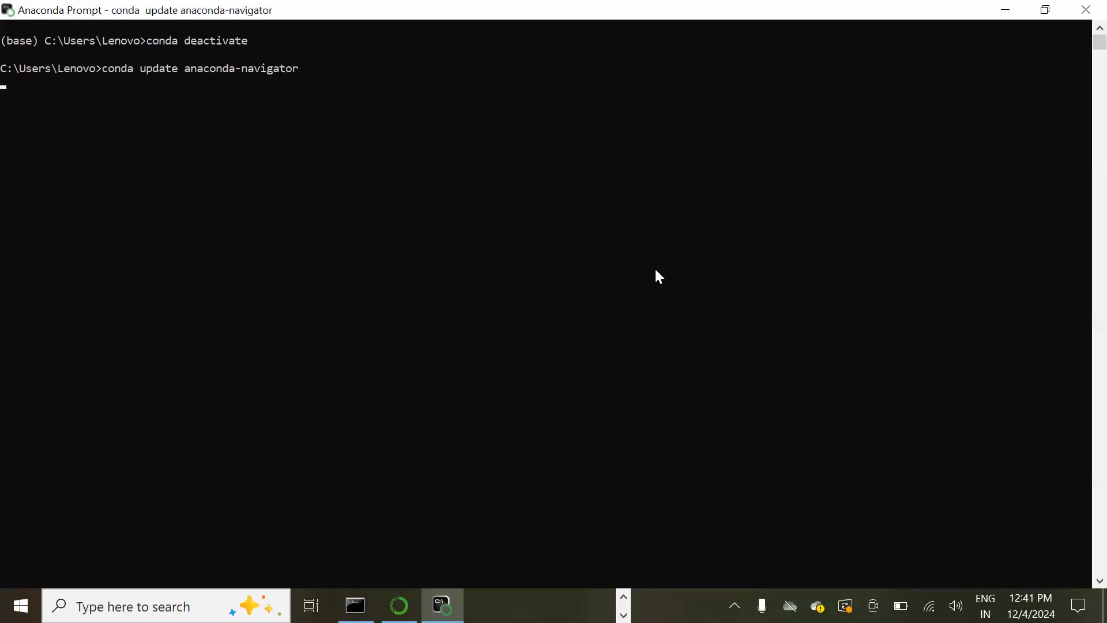
Step: Run the anaconda-navigator update, which reports all requested packages already installed
{"action": "key", "text": "Return"}
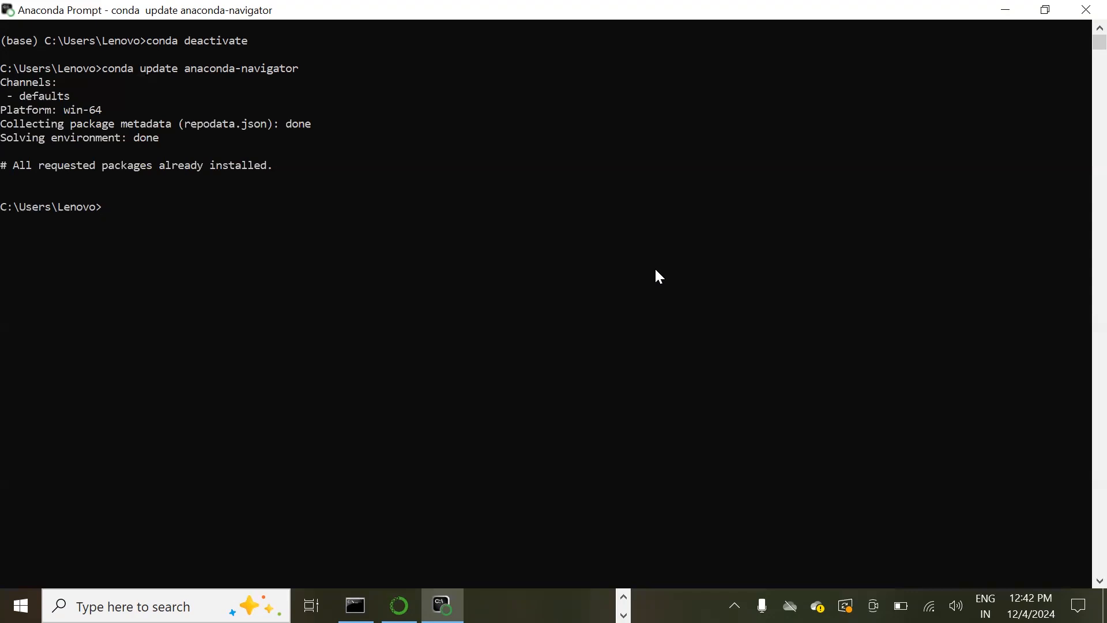
Step: Exit Anaconda Prompt and return to the Windows desktop
{"action": "type", "text": "exit"}
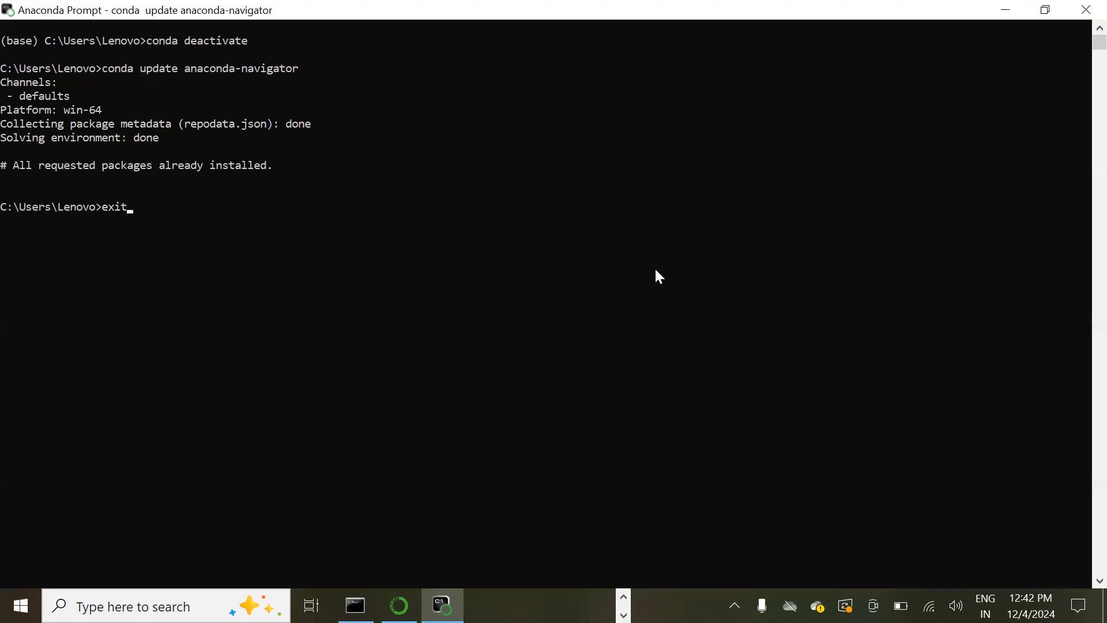
{"action": "key", "text": "Return"}
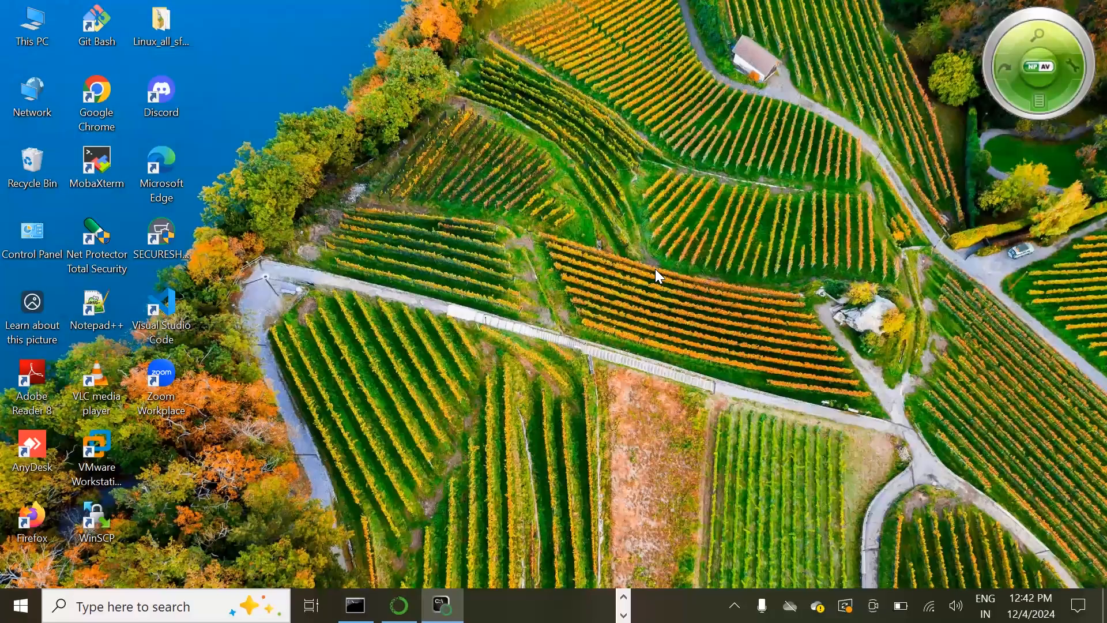